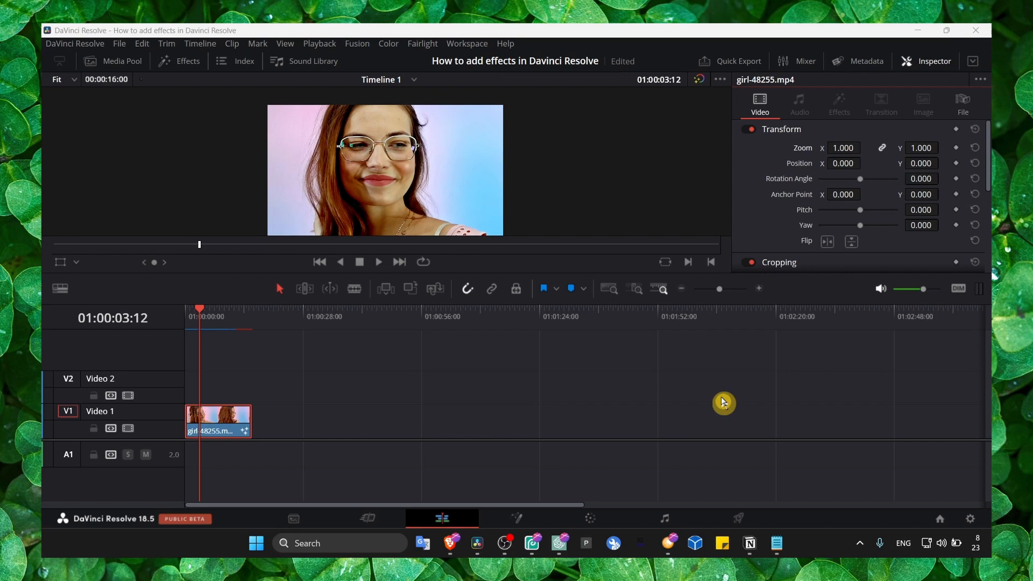
mouse_move(313, 174)
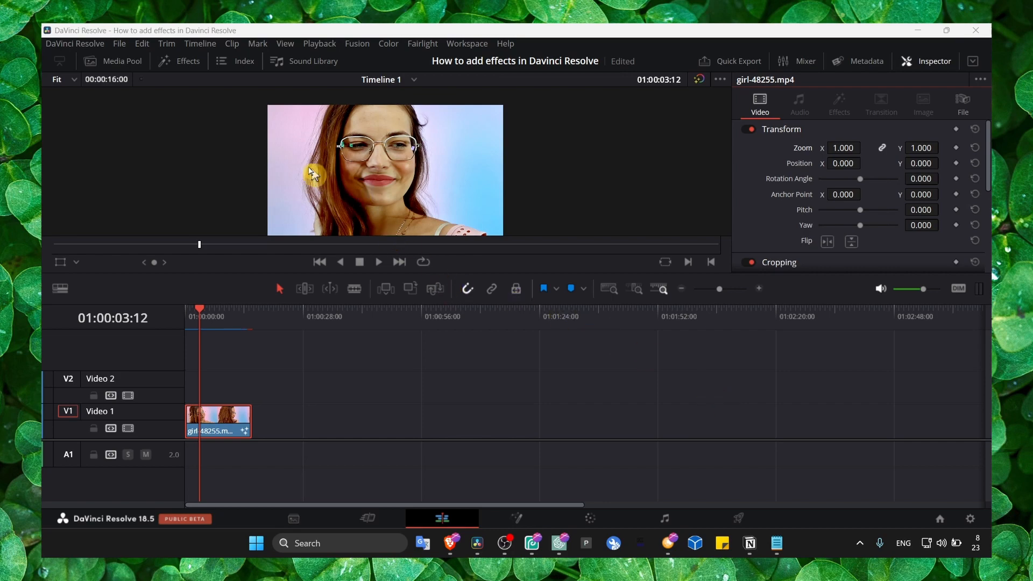
Show the Effects library and scroll its Toolbox list down to the Video Call effect
click(178, 60)
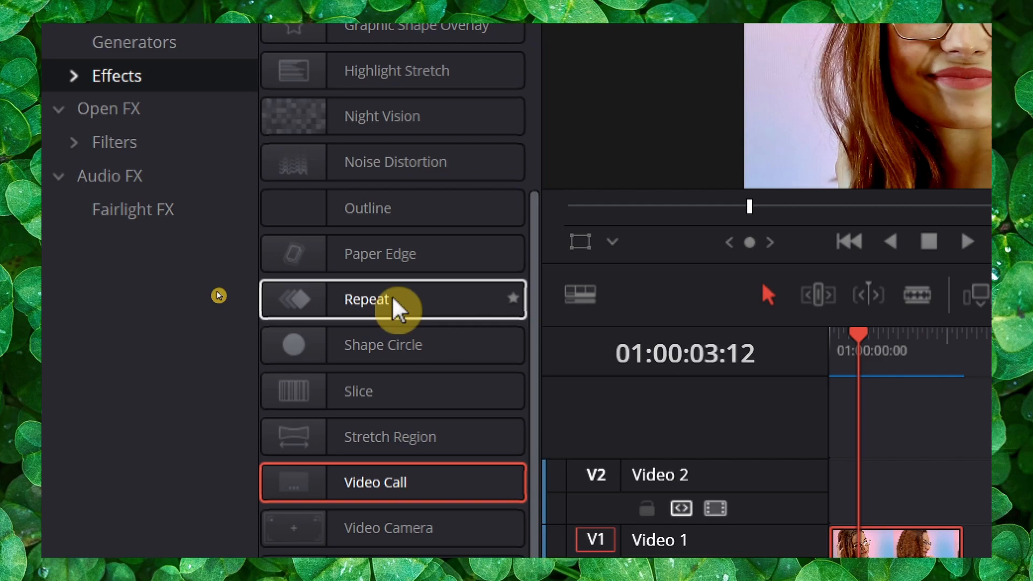
scroll(down, 3)
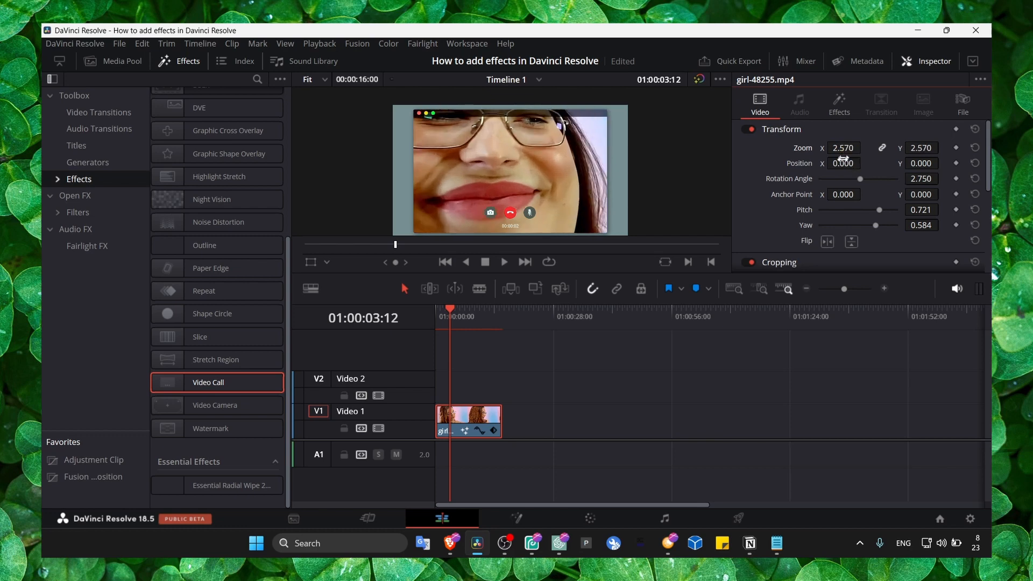
mouse_move(805, 164)
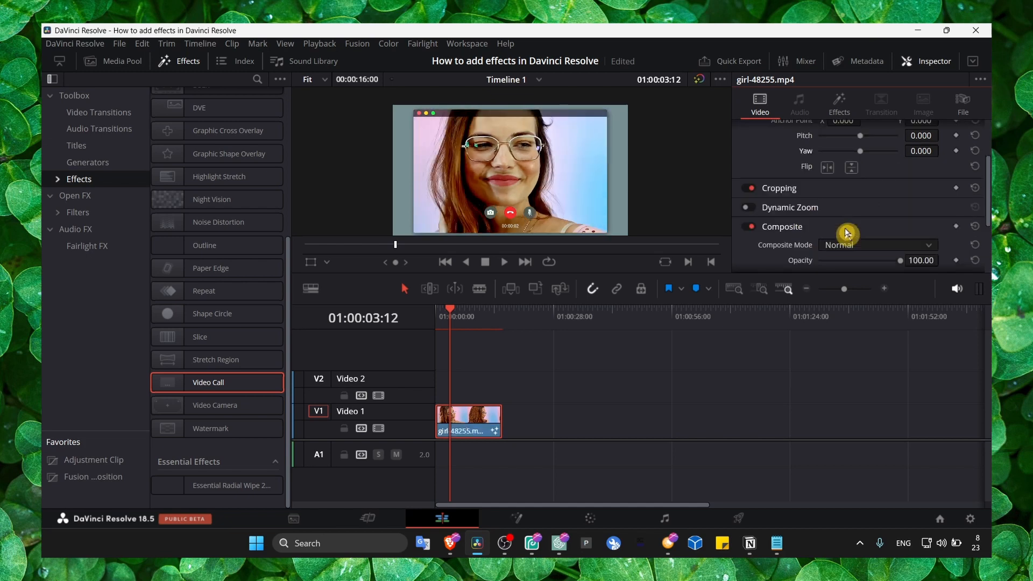
click(778, 187)
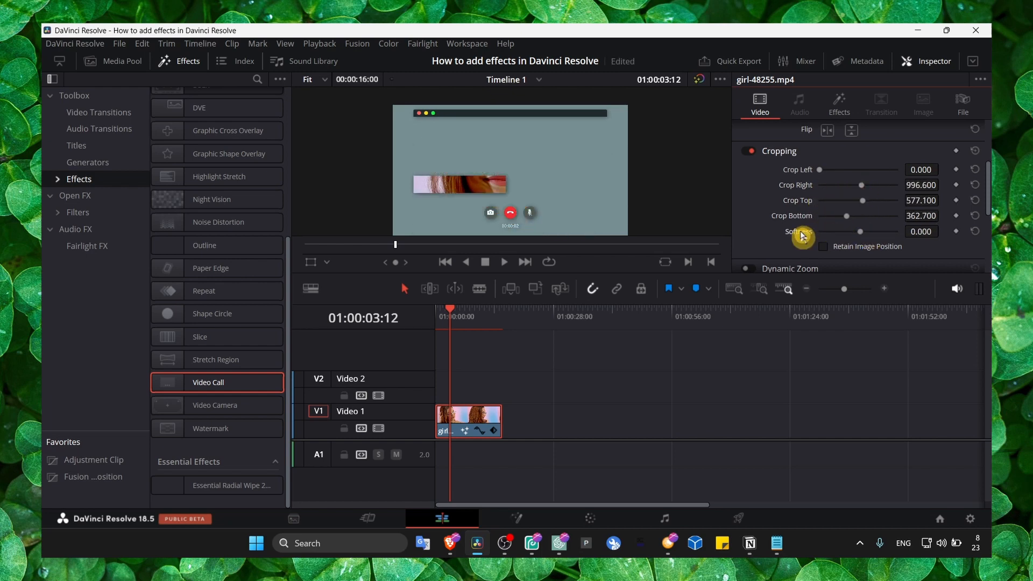
mouse_move(807, 172)
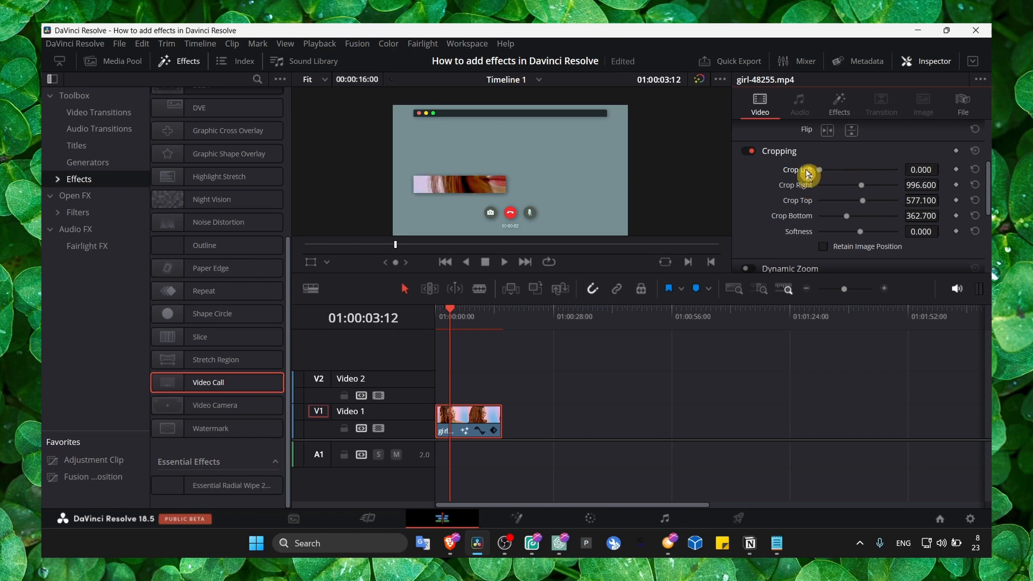
click(976, 150)
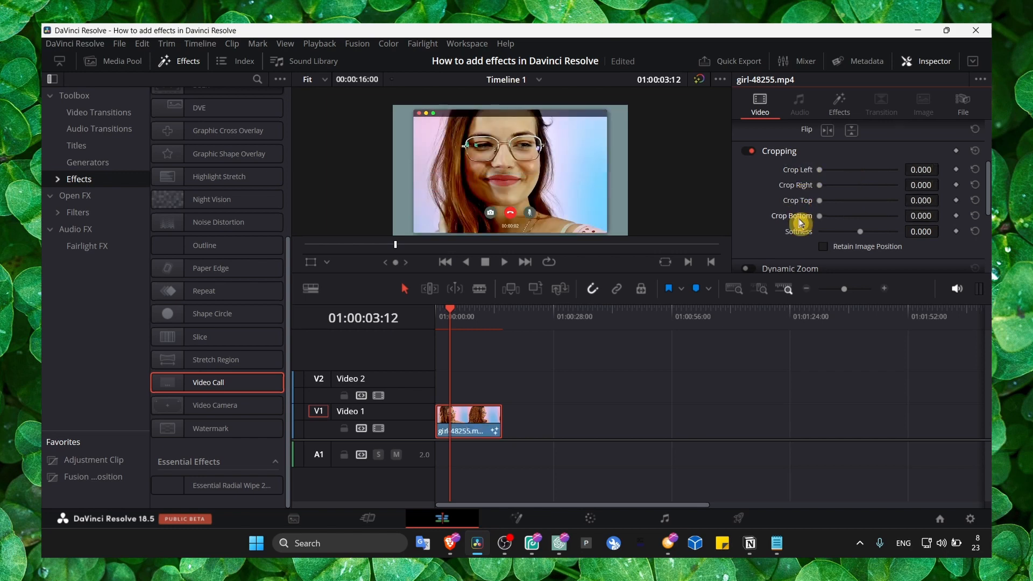
scroll(down, 3)
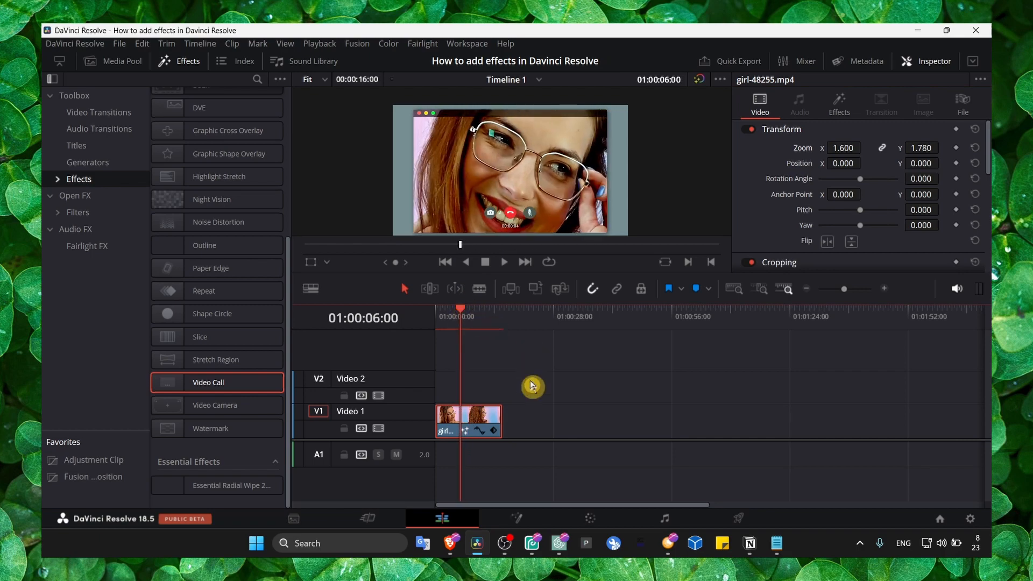
Bring the OBS screen recorder window forward over DaVinci Resolve
click(503, 542)
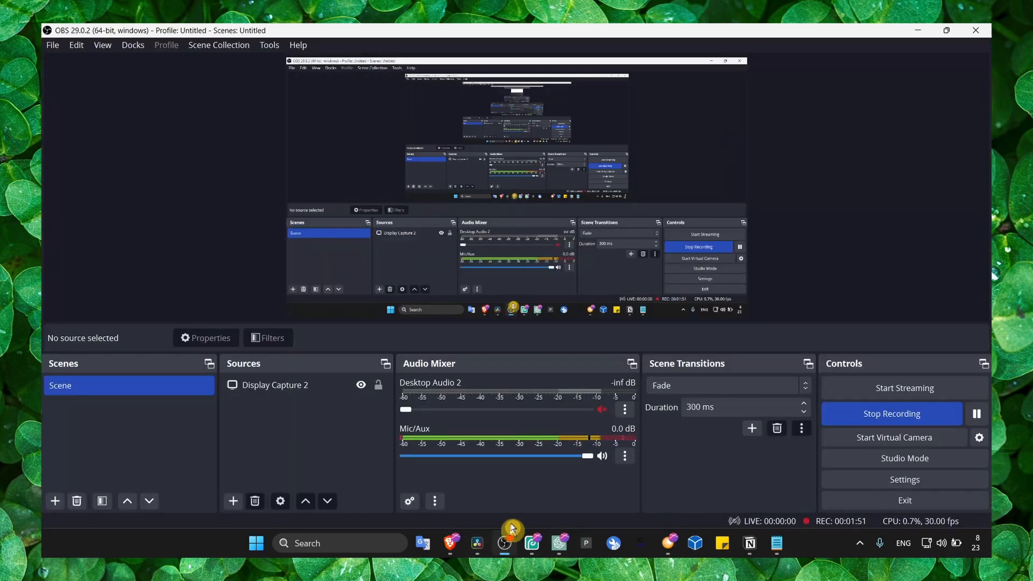